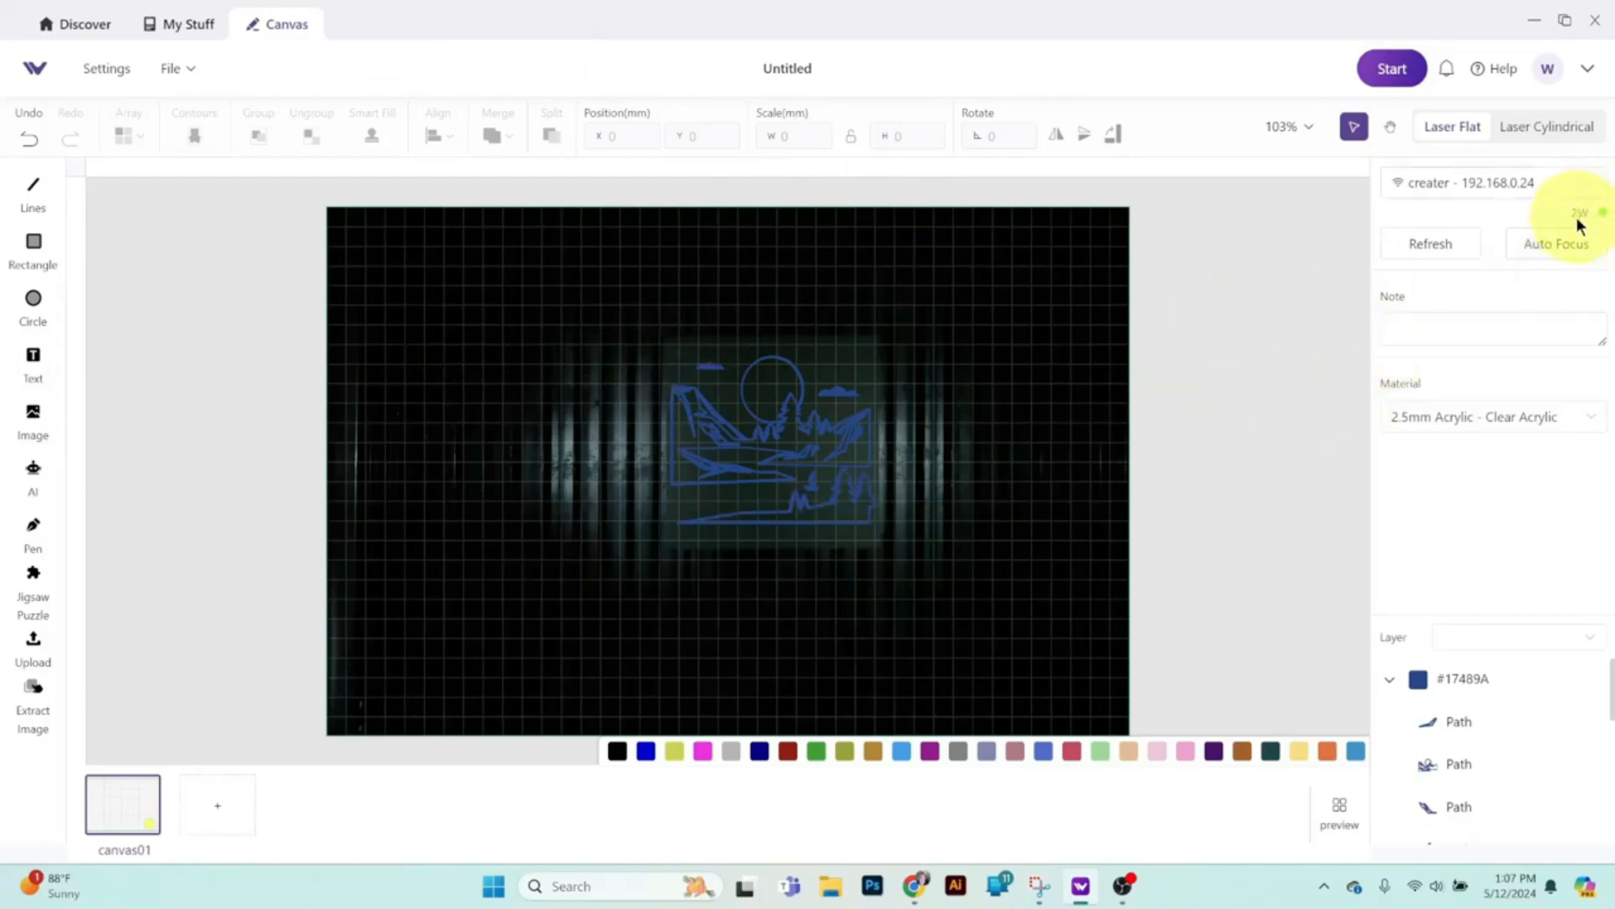
pyautogui.moveTo(1592, 227)
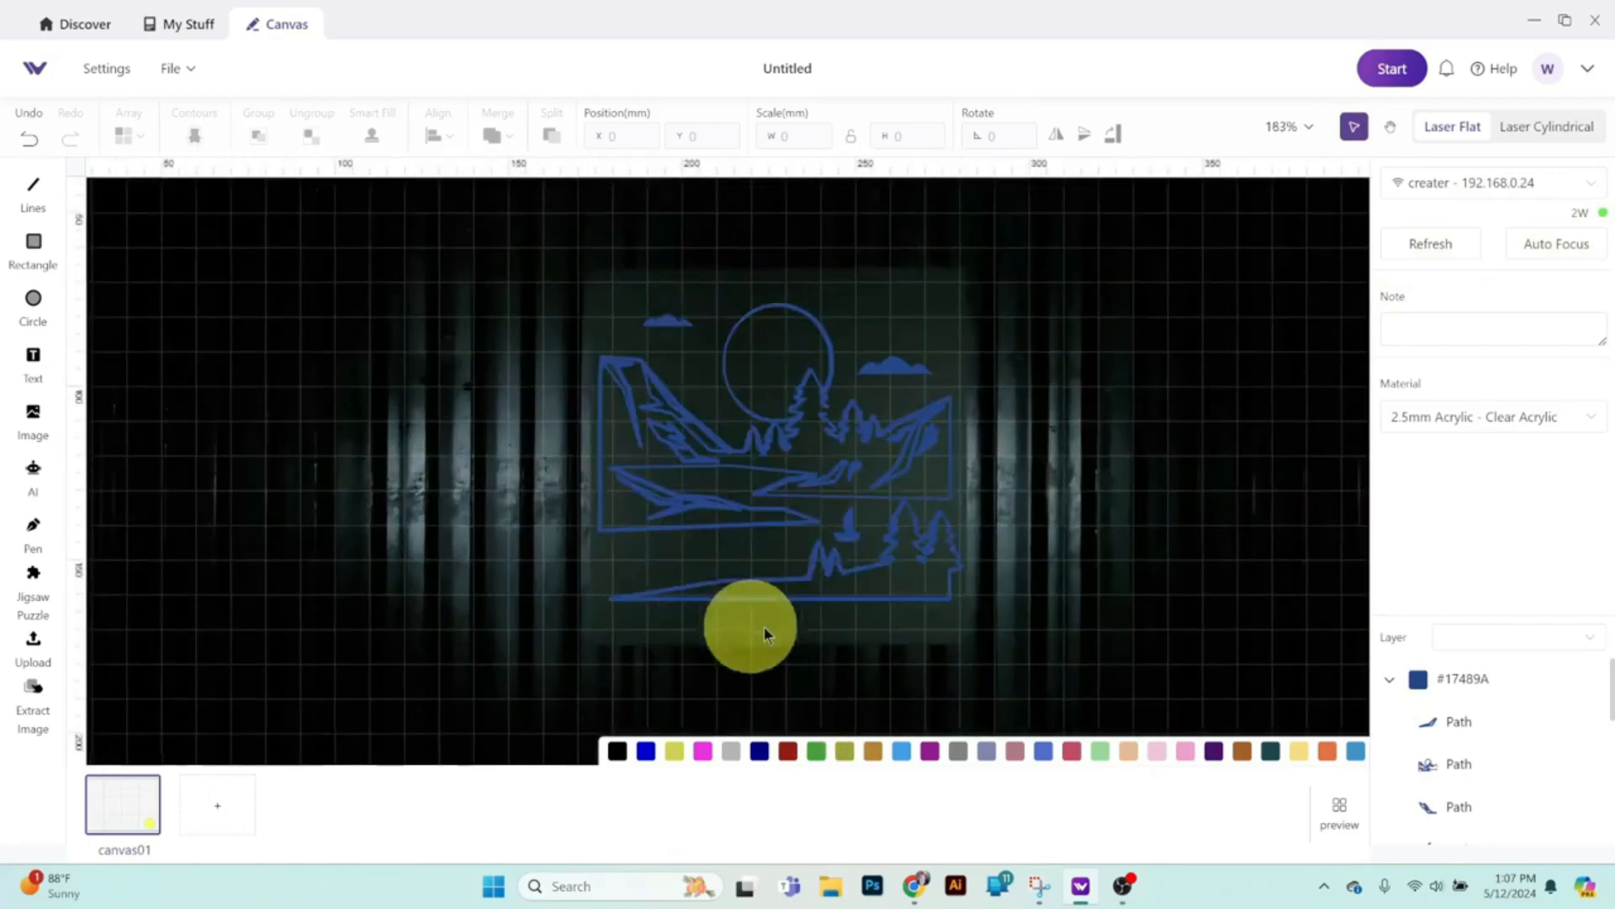
# Select the mountain, sun and tree paths to confirm Fill Engrave at 55% power, 250 mm/s.
pyautogui.moveTo(750, 626); pyautogui.dragTo(804, 365)
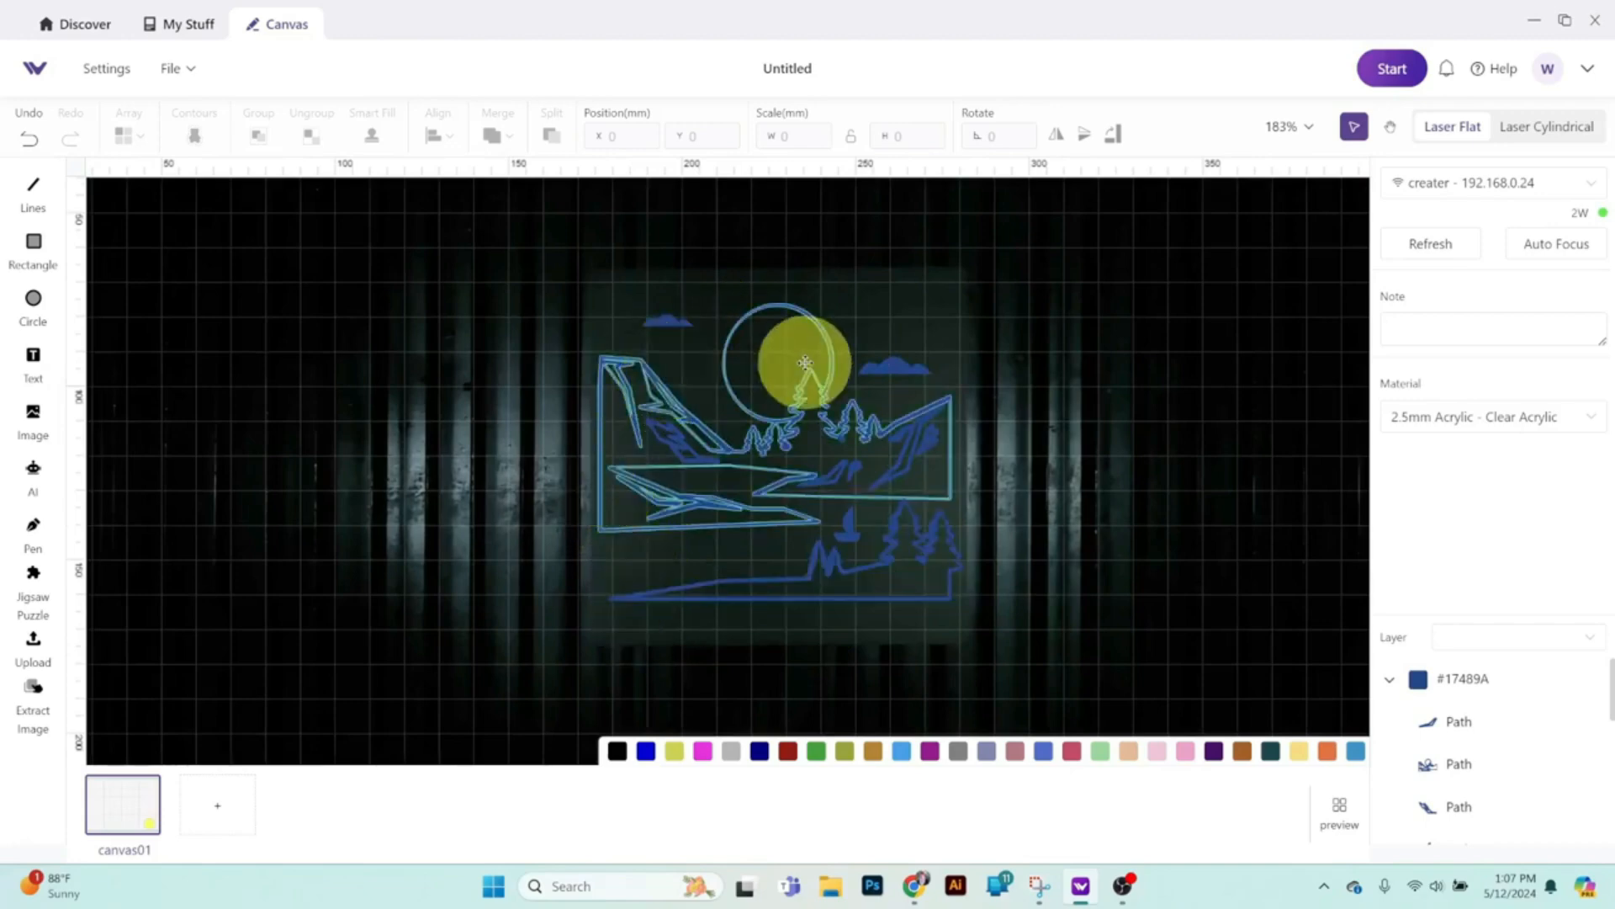
pyautogui.moveTo(804, 363); pyautogui.dragTo(677, 439)
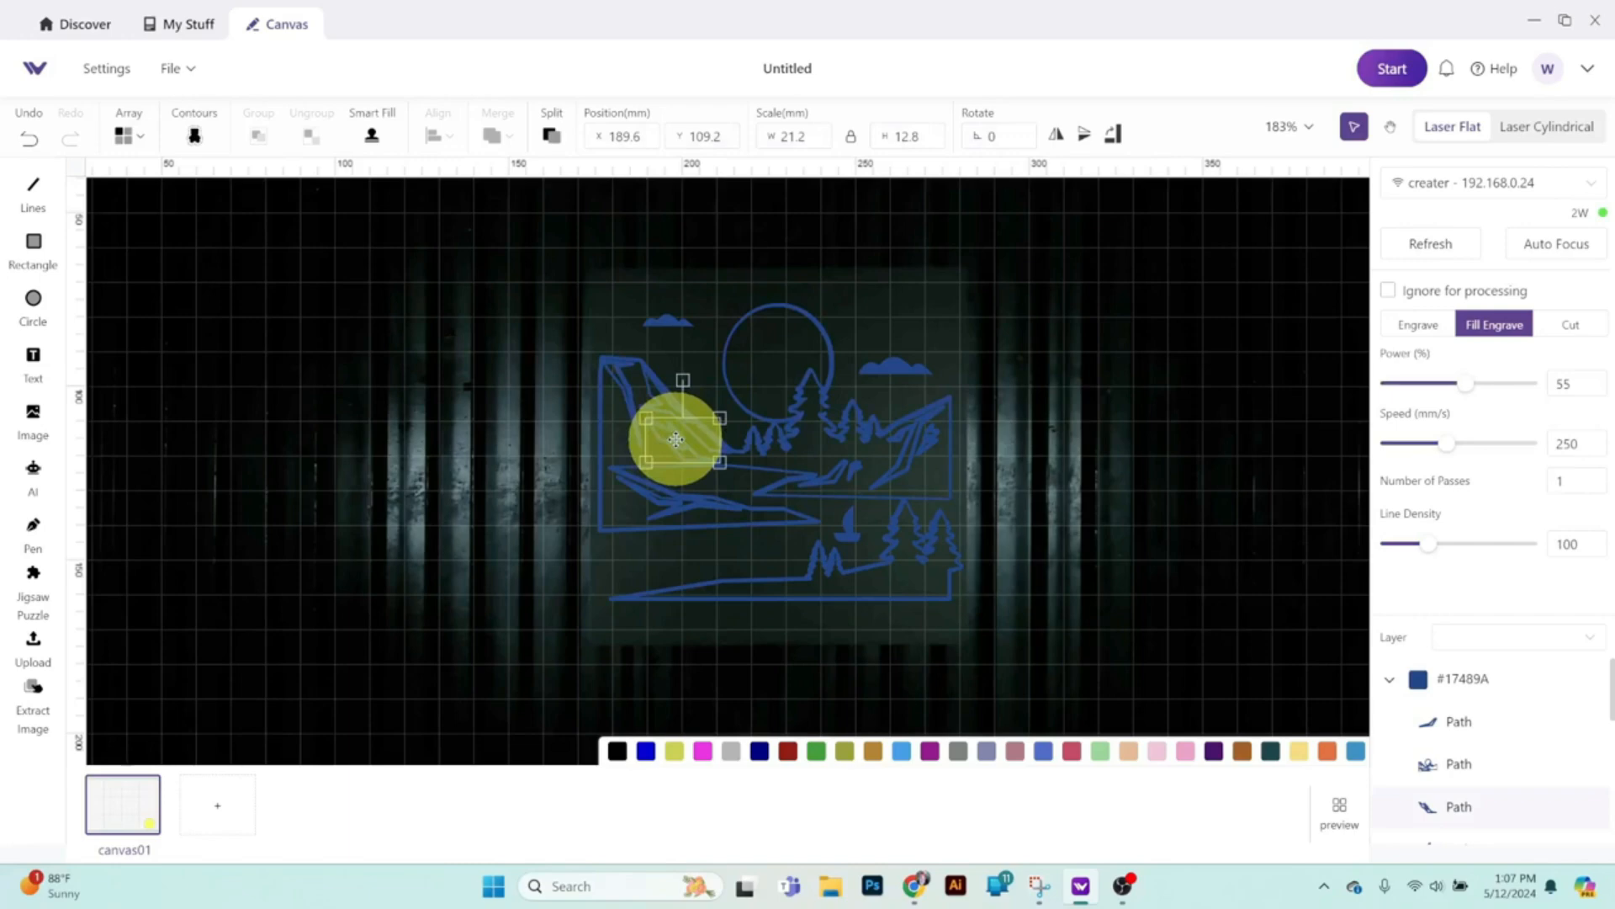
pyautogui.moveTo(676, 441); pyautogui.dragTo(691, 500)
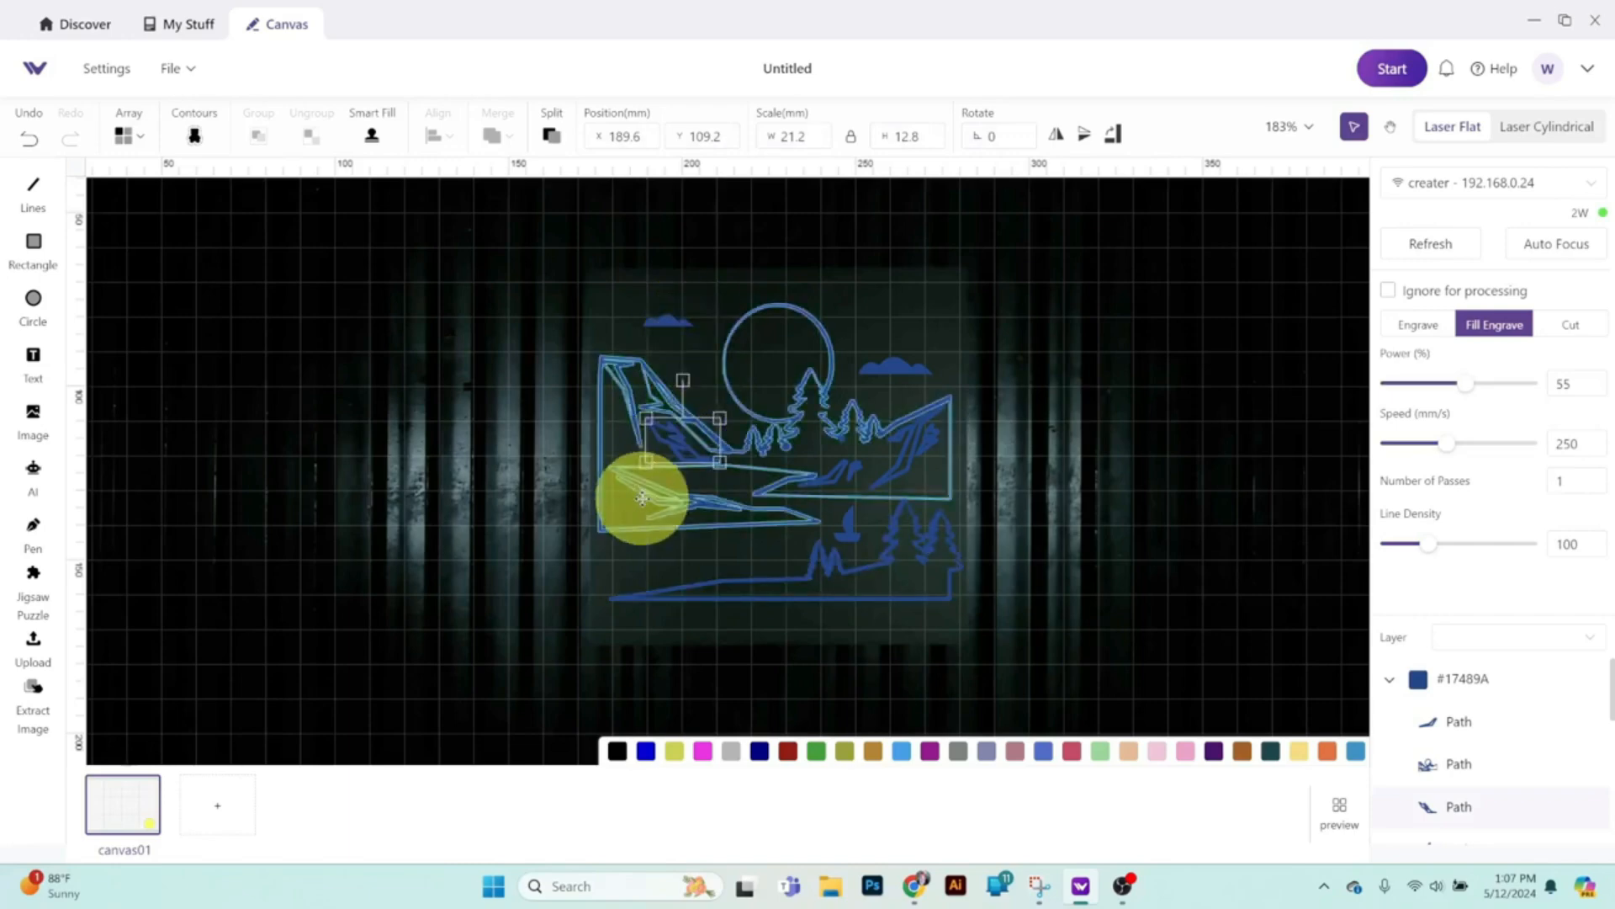
pyautogui.moveTo(641, 498); pyautogui.dragTo(714, 356)
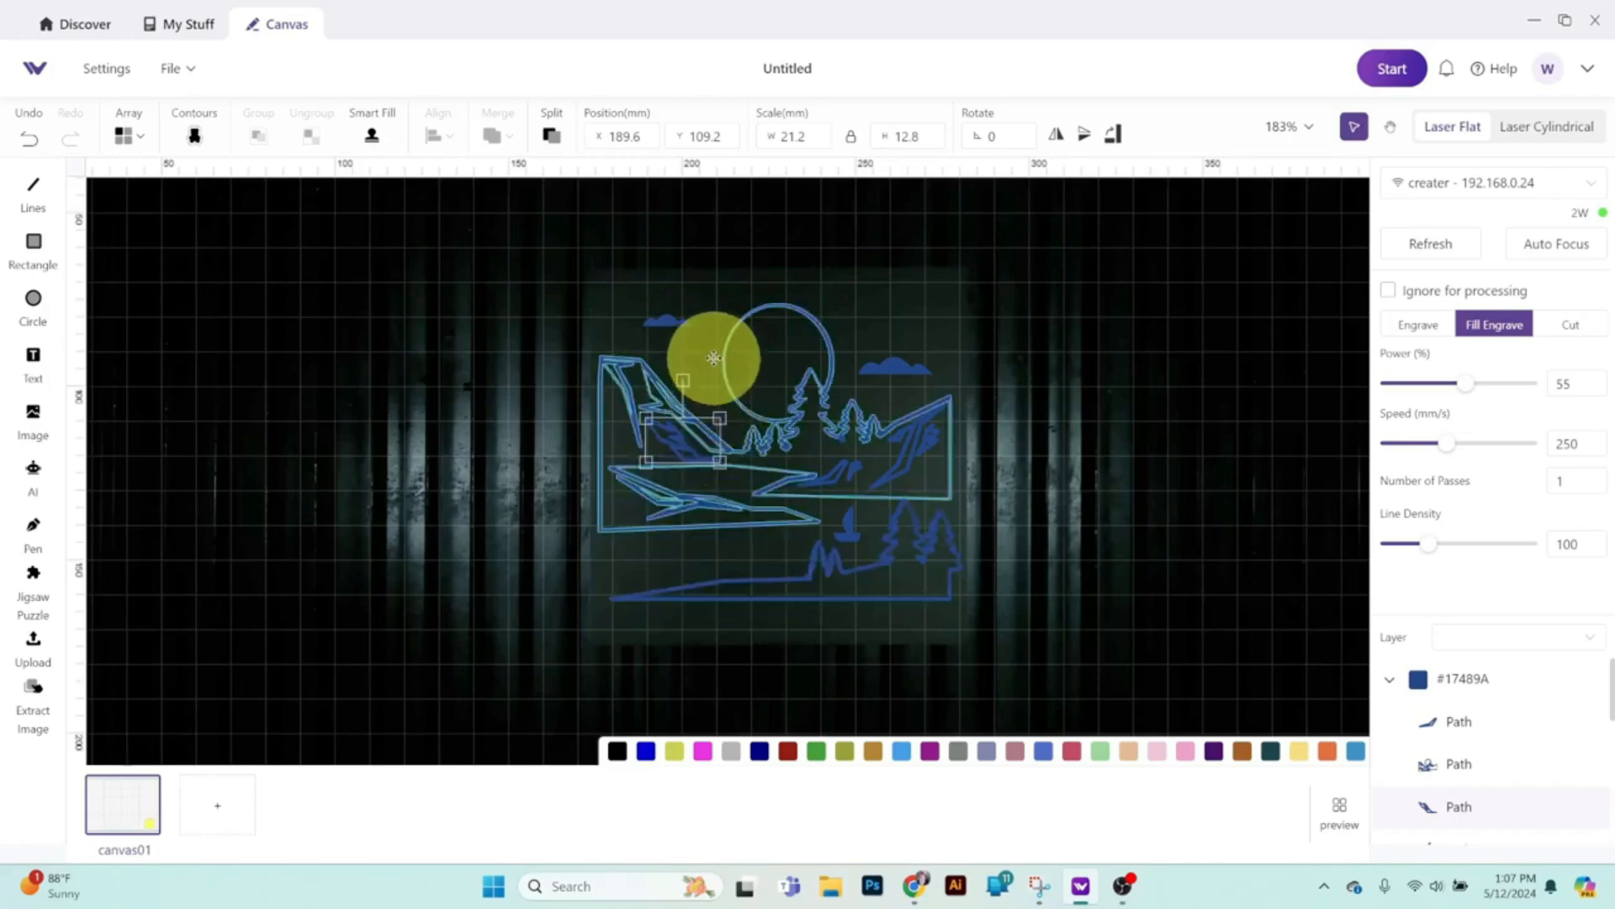
pyautogui.moveTo(713, 359); pyautogui.dragTo(602, 476)
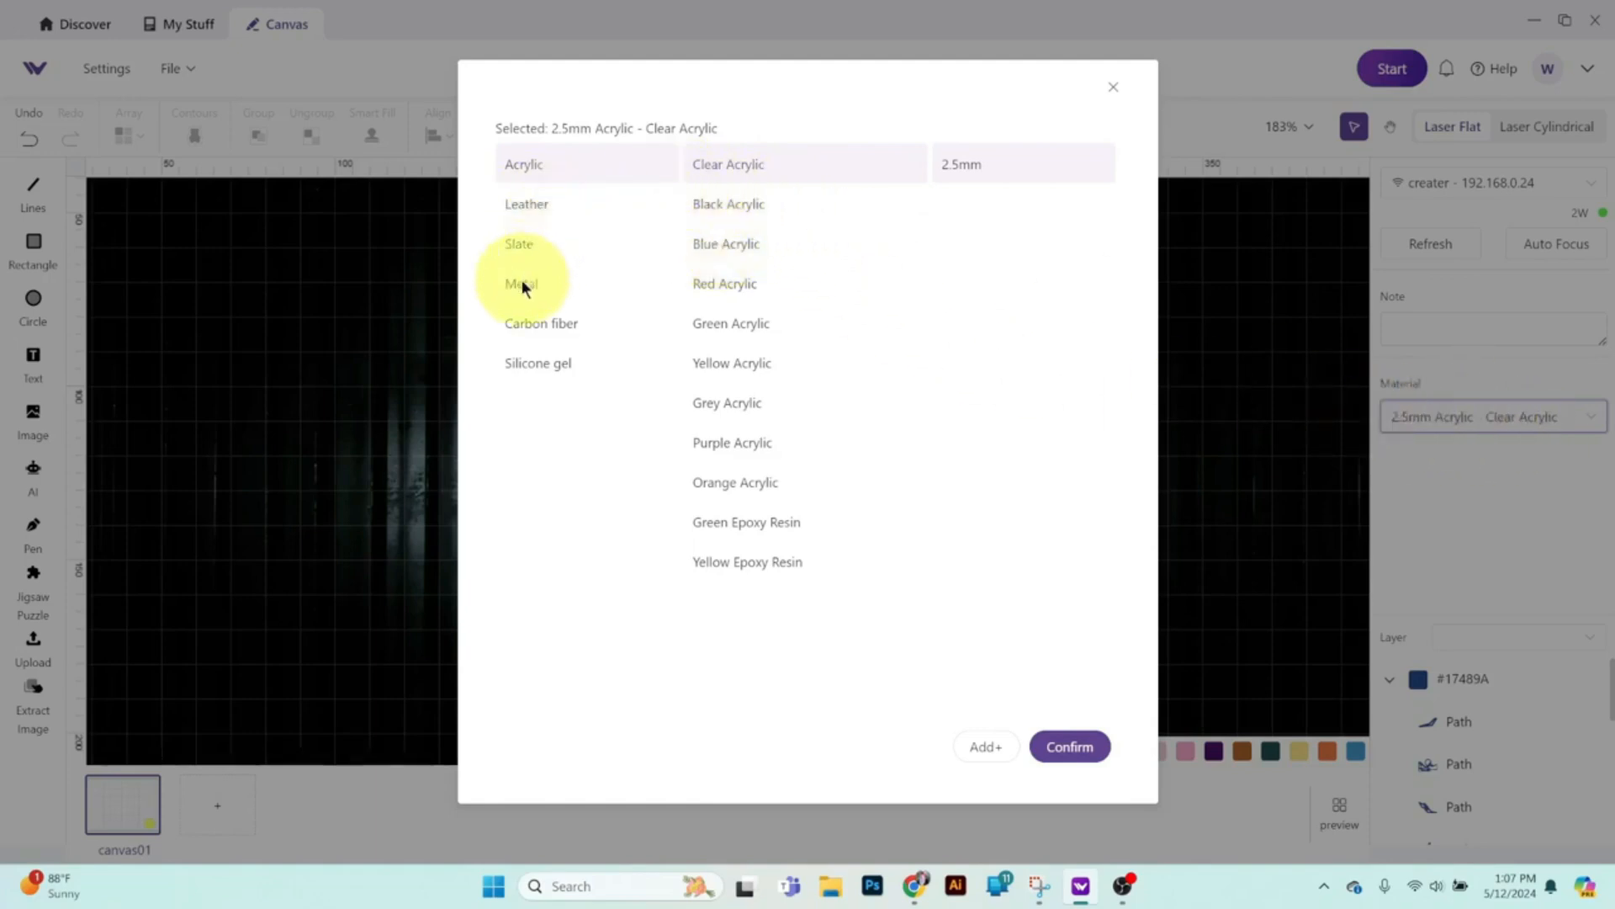
# Set the material to Metal > Aluminum at 0.8mm and confirm it.
pyautogui.click(522, 282)
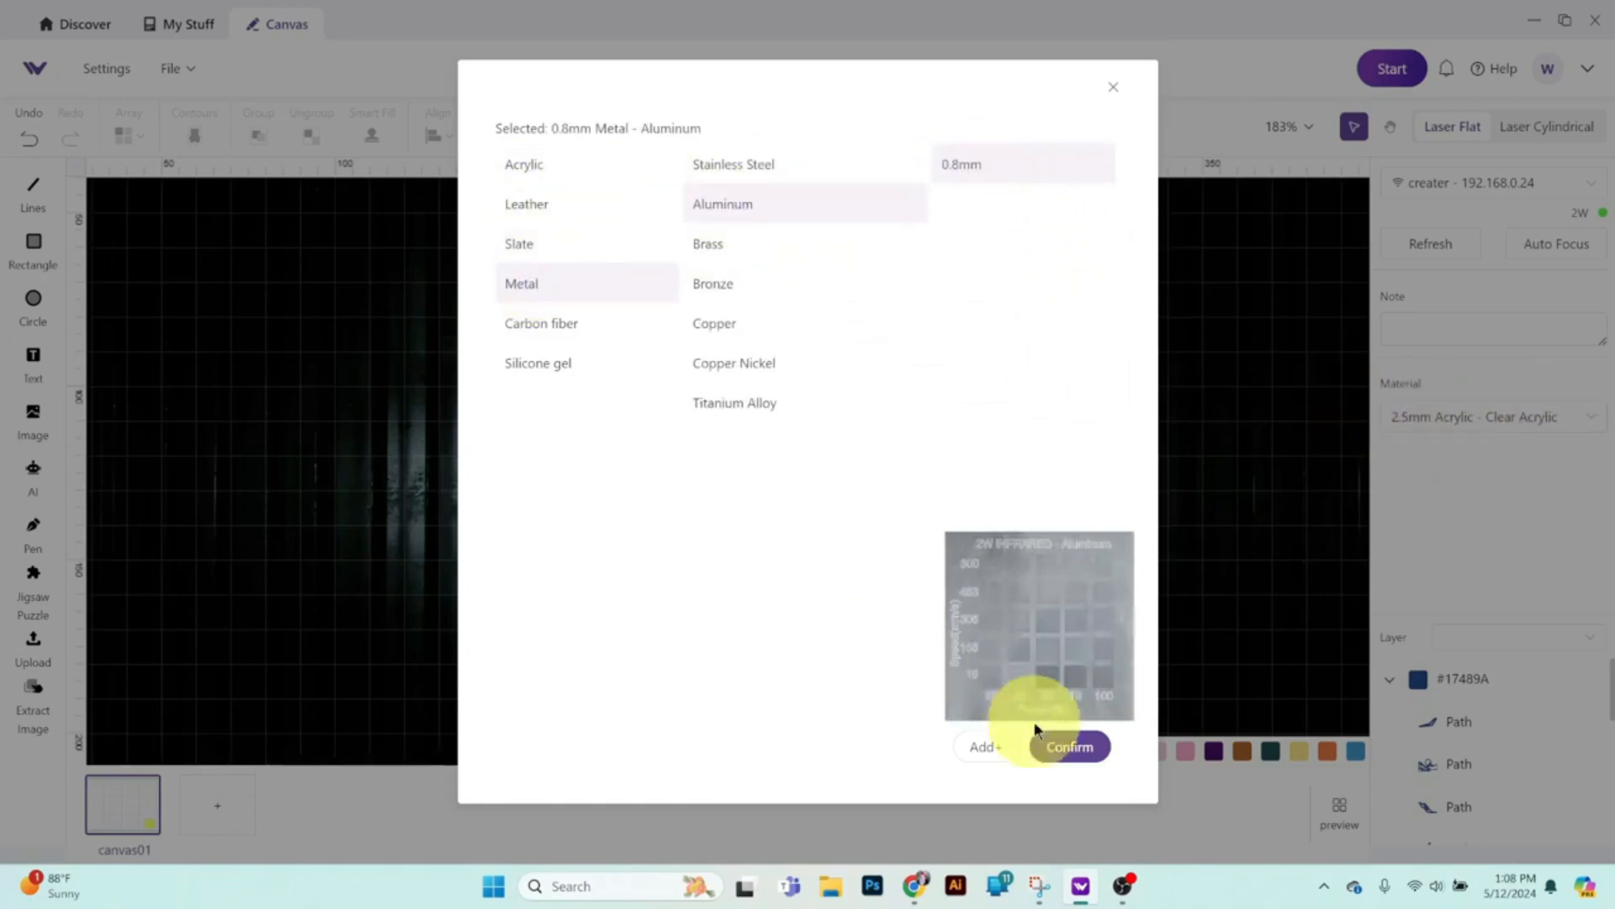
pyautogui.moveTo(959, 164)
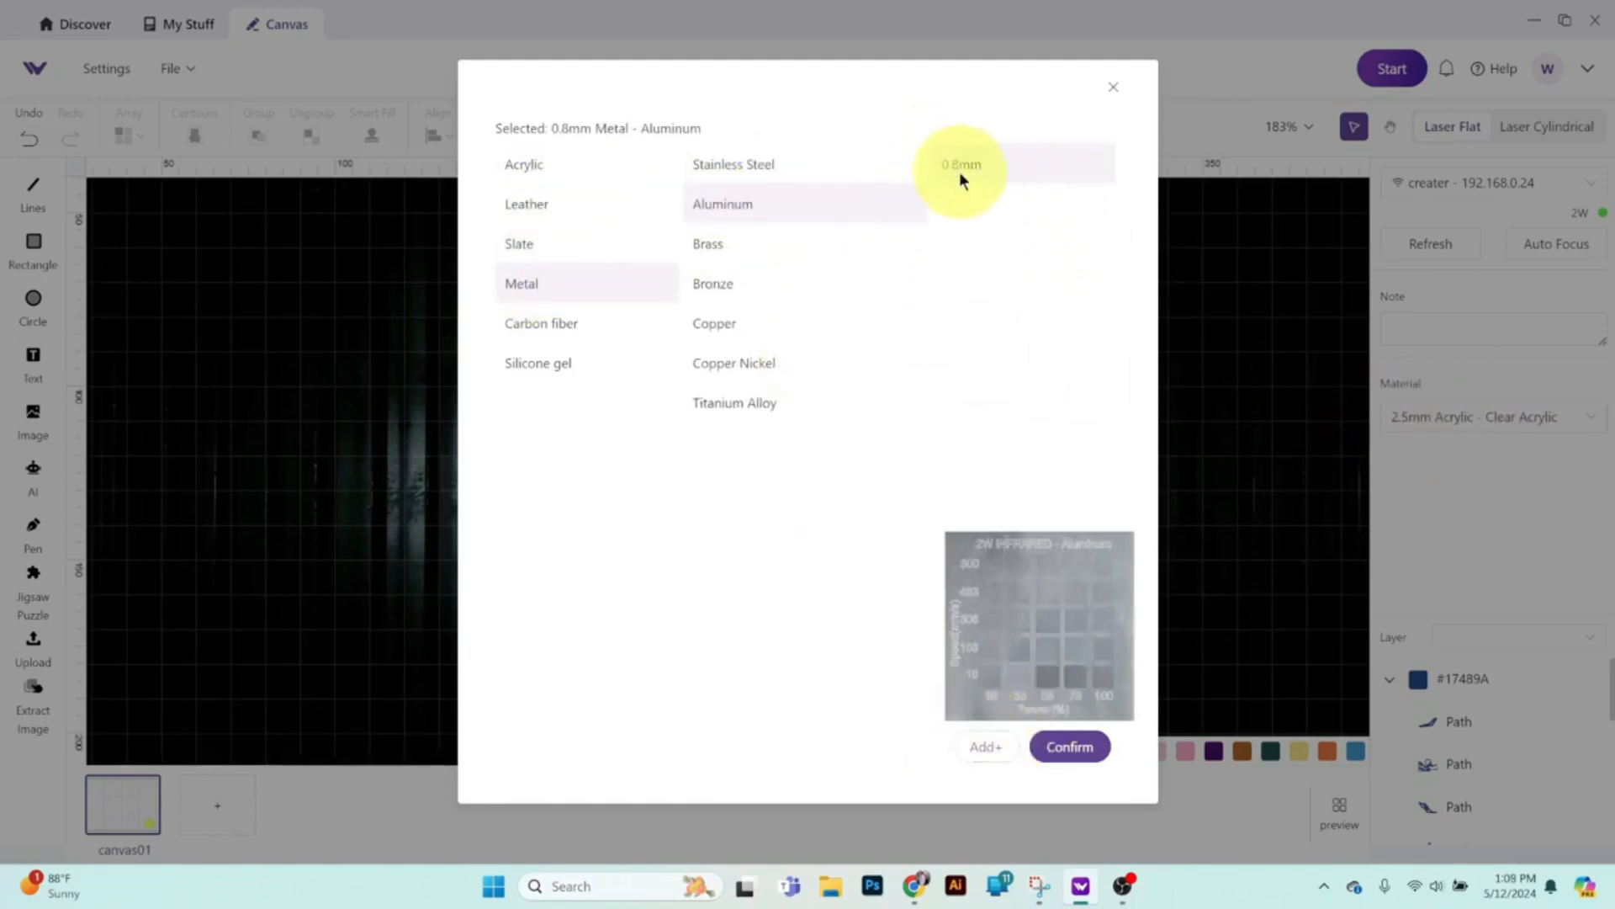
pyautogui.moveTo(1069, 745)
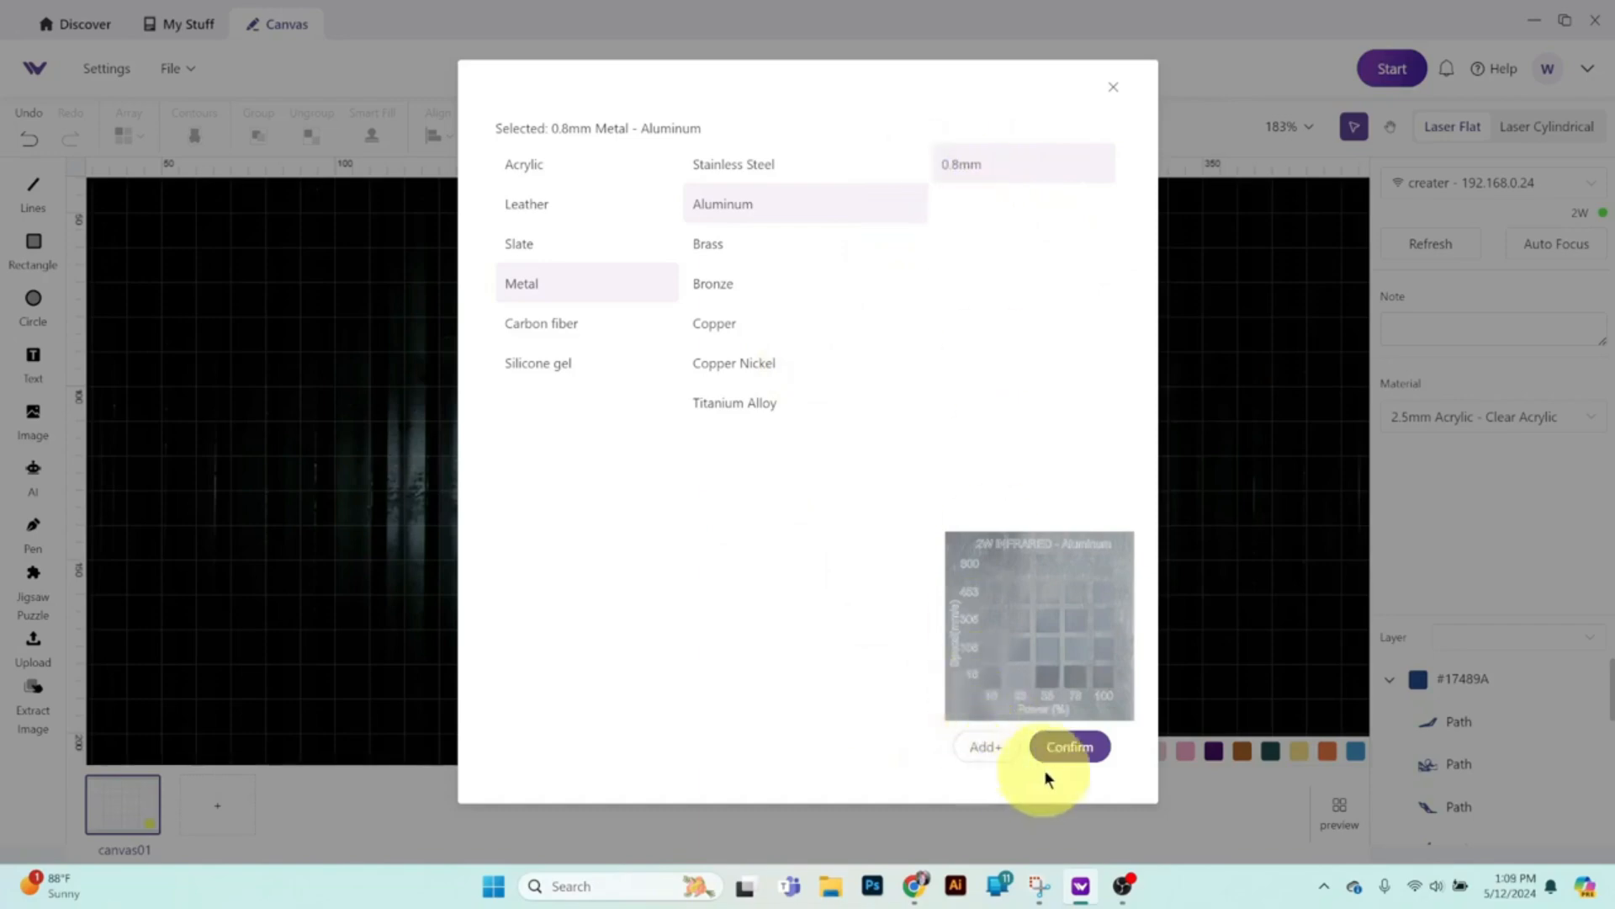
pyautogui.click(1069, 746)
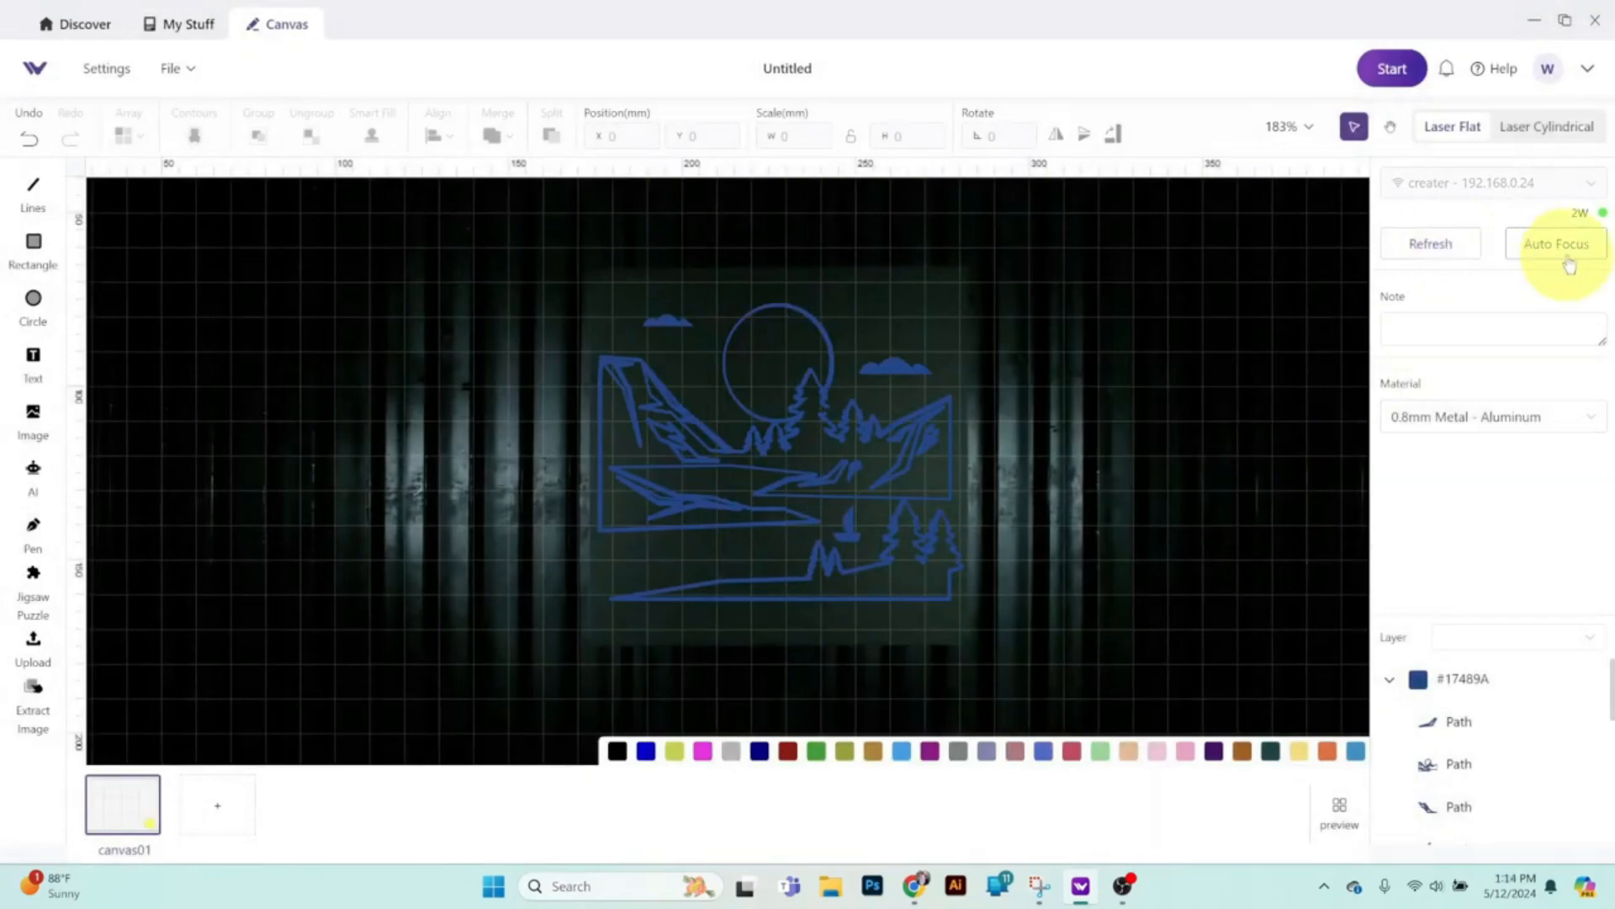
# Run Auto Focus so the laser focuses on the aluminum sheet and the camera preview refreshes.
pyautogui.click(1554, 244)
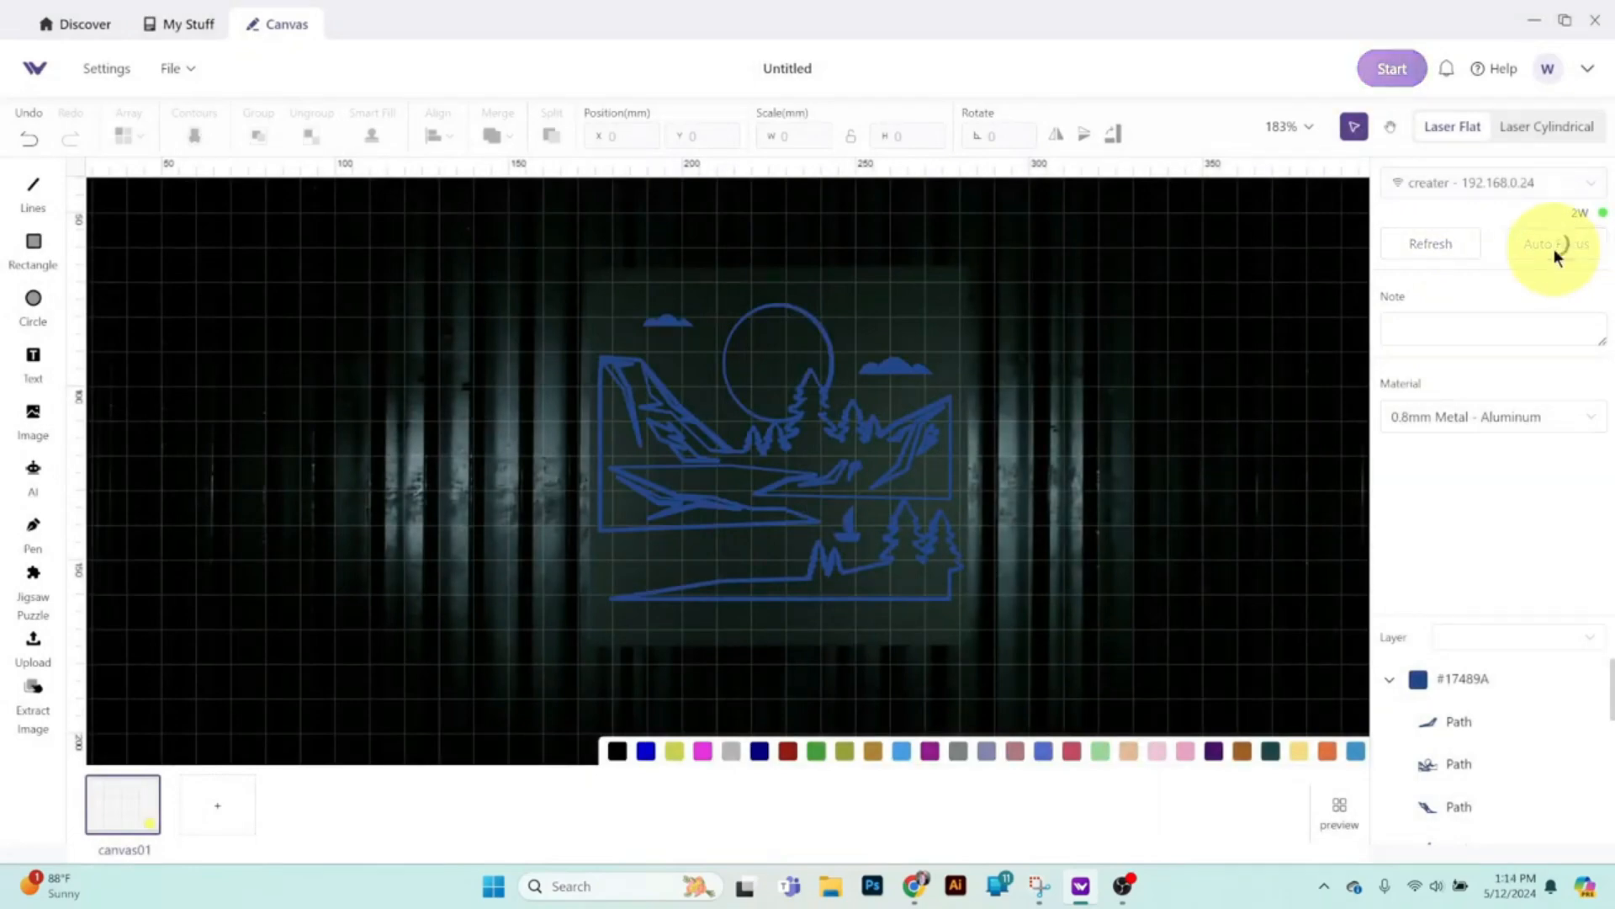
pyautogui.click(1553, 244)
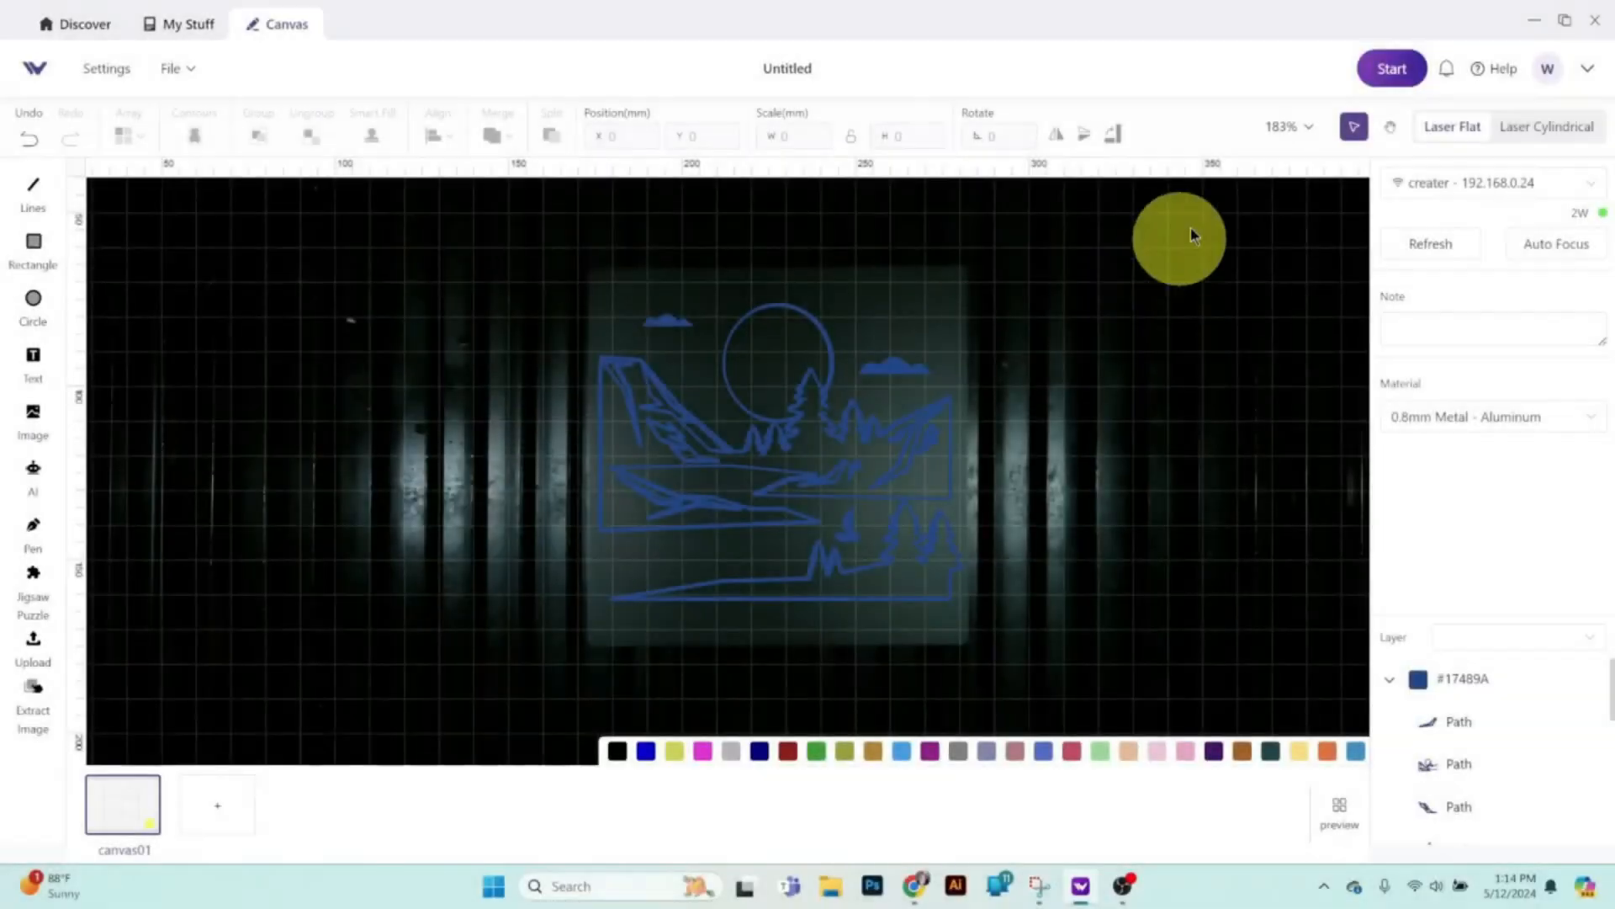
# Start processing and send the roughly 10:53 landscape engraving job to the laser.
pyautogui.click(1390, 67)
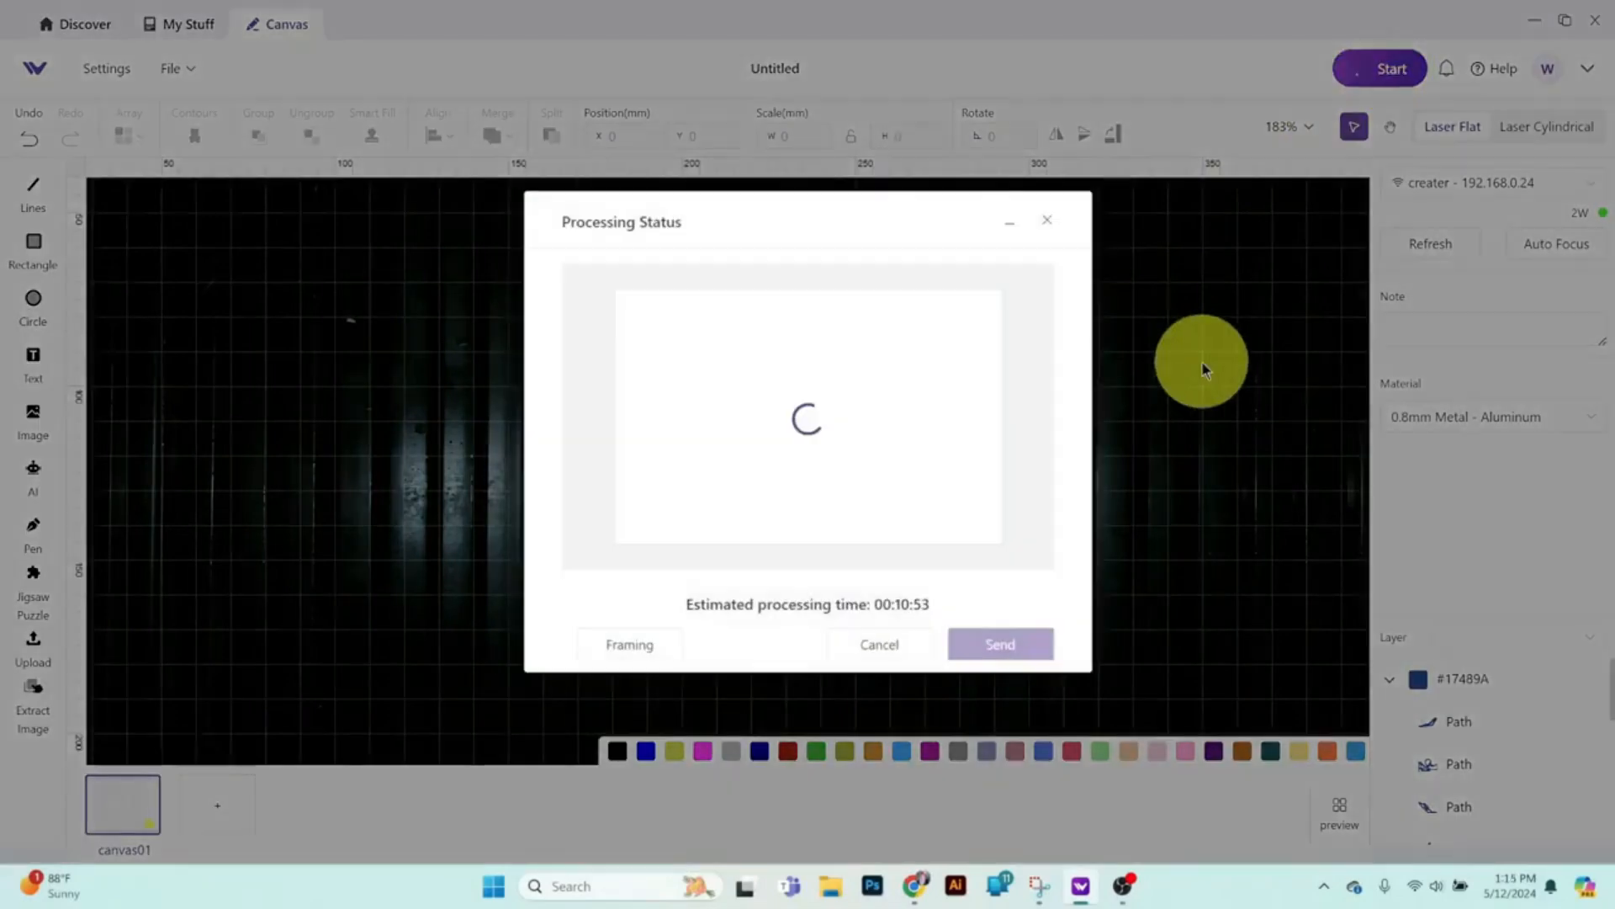
pyautogui.click(998, 645)
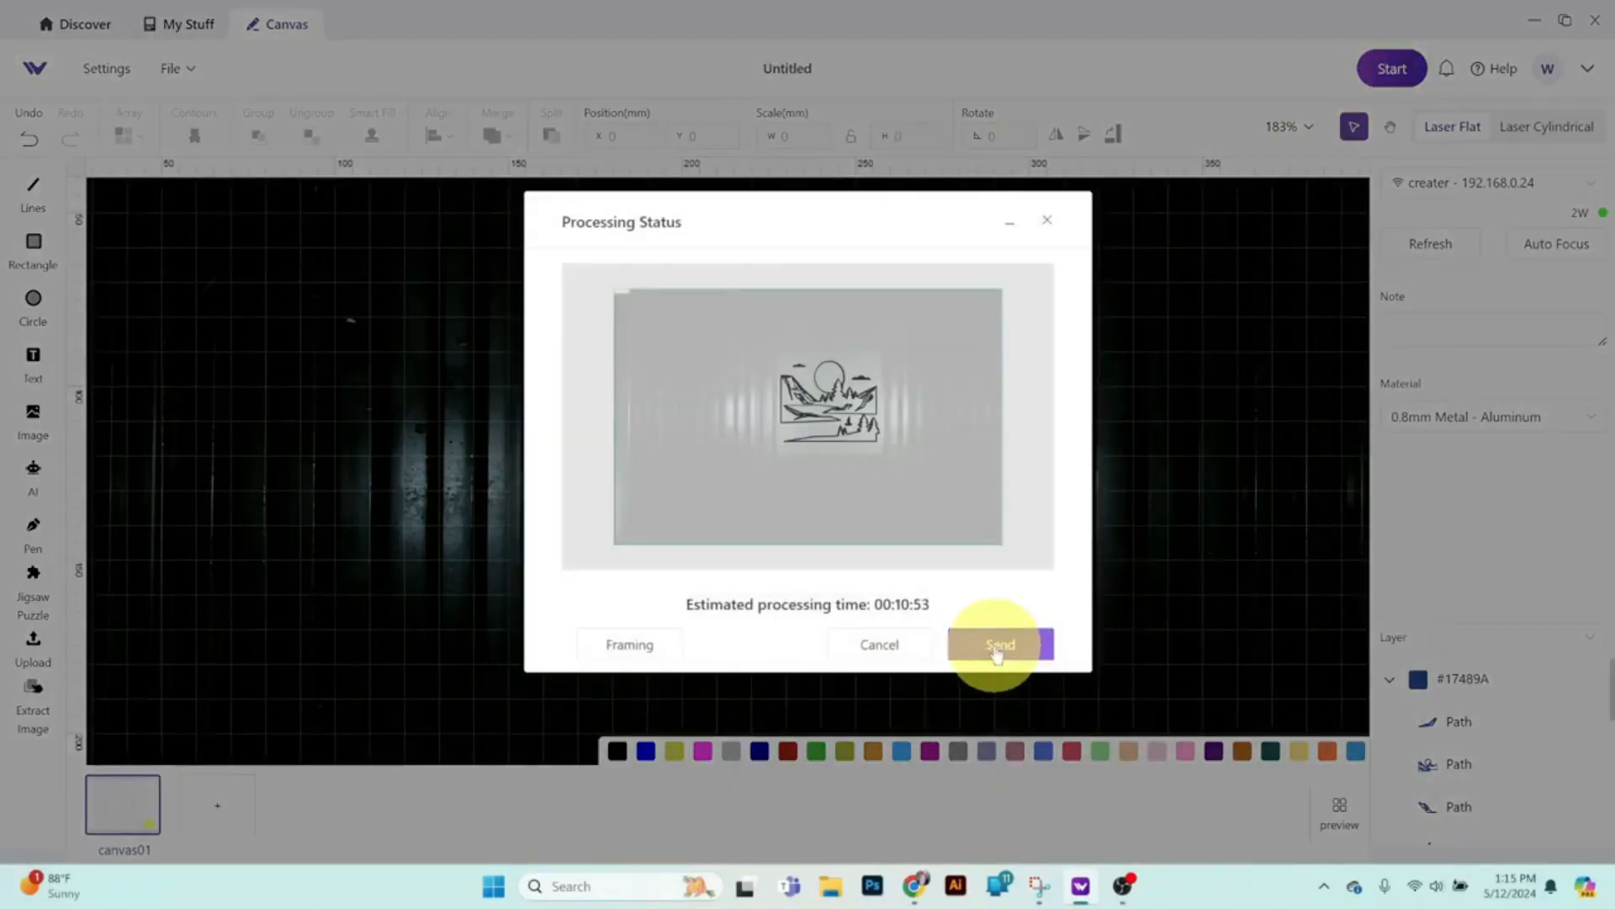
pyautogui.click(998, 645)
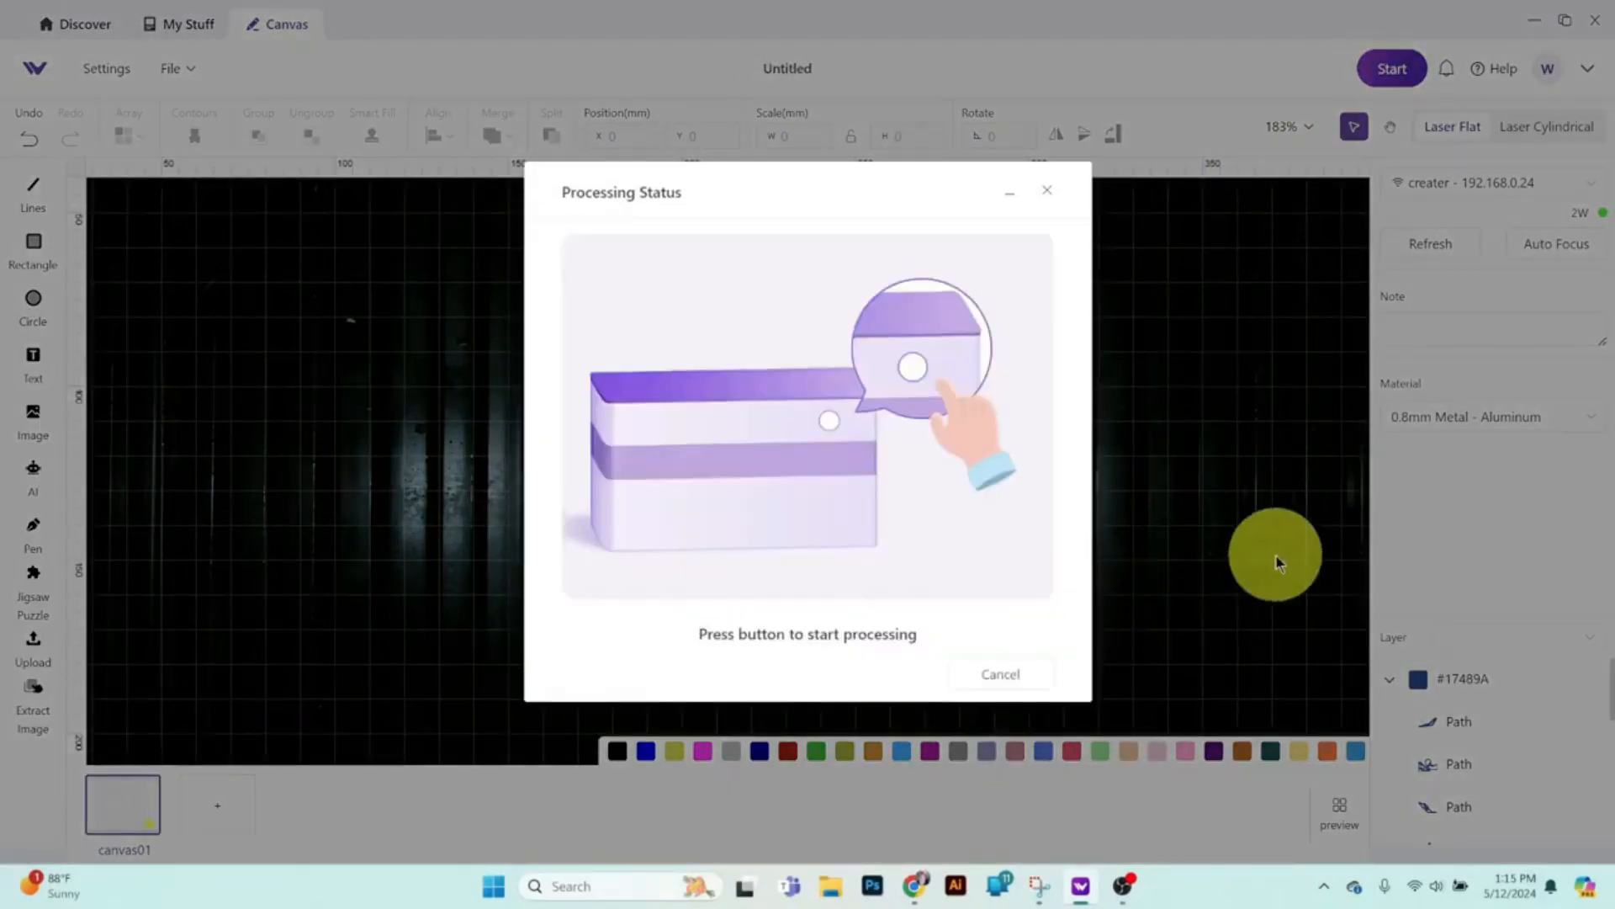